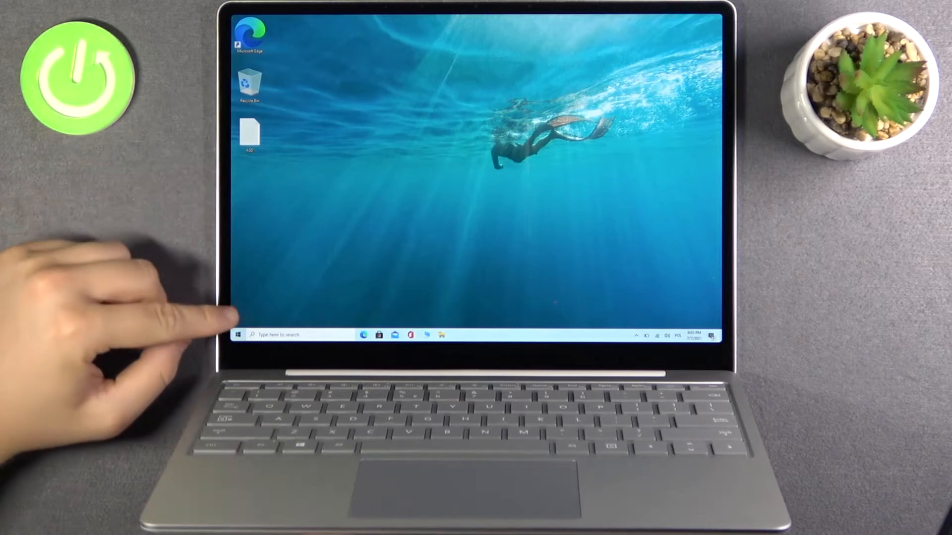
# Open Windows 10 Settings from the Start menu.
pyautogui.click(239, 335)
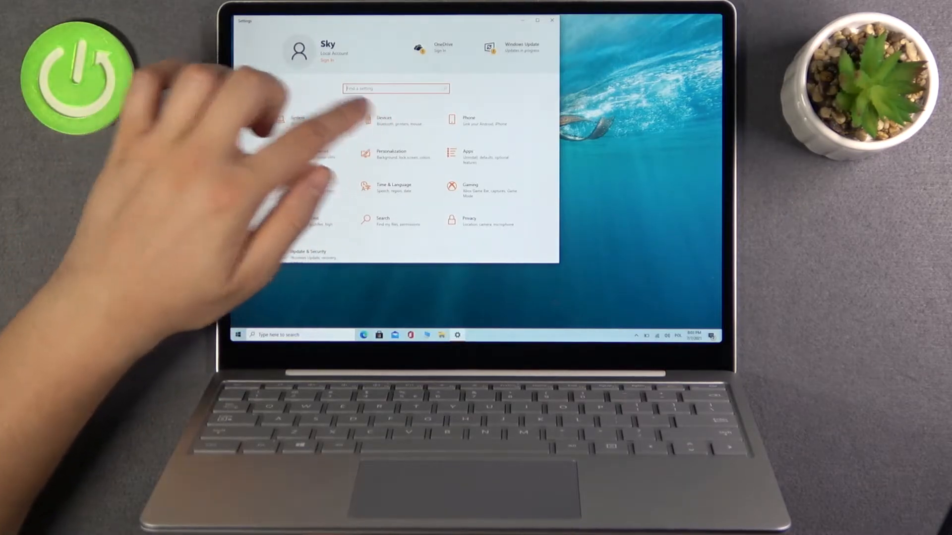
# Go to Devices and show the Printers & scanners page.
pyautogui.click(384, 121)
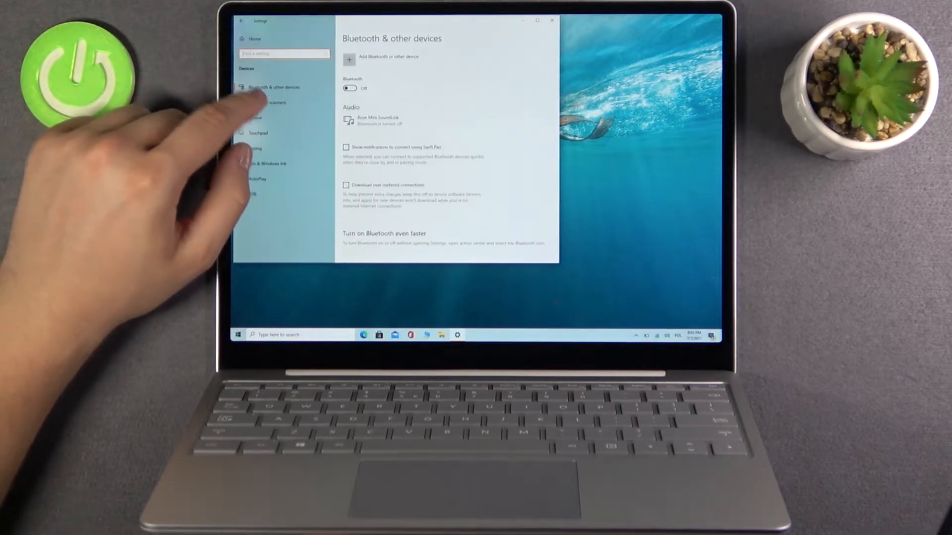
pyautogui.click(267, 102)
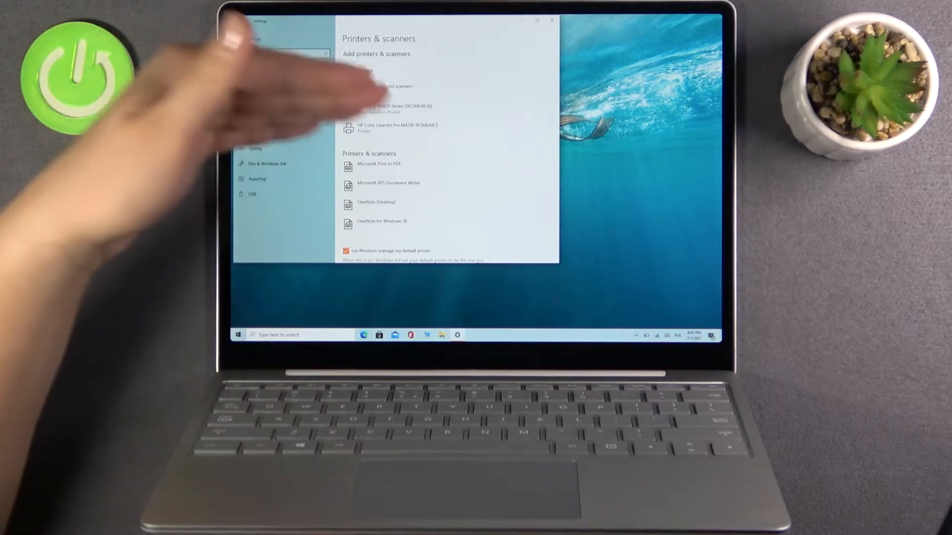
# Add the HP Color LaserJet Pro printer and show its device options.
pyautogui.click(349, 73)
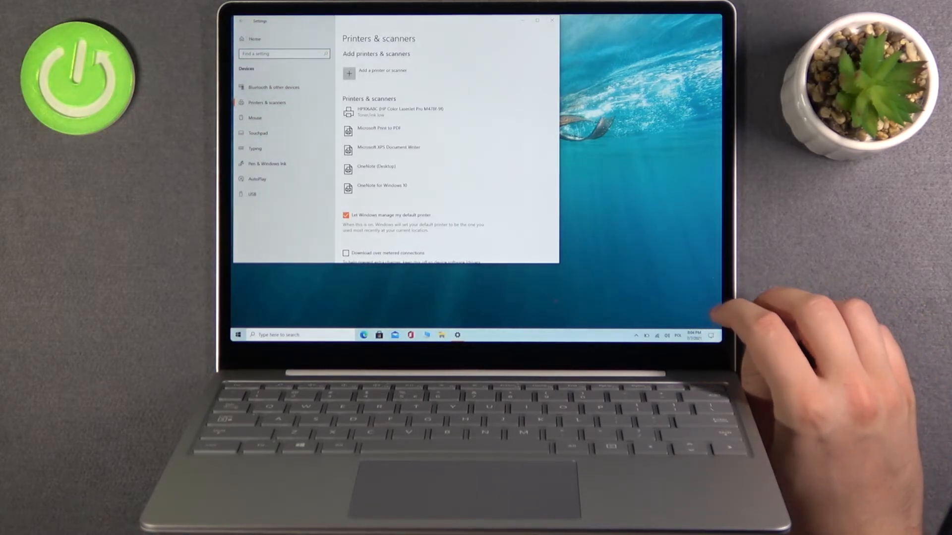
pyautogui.click(395, 112)
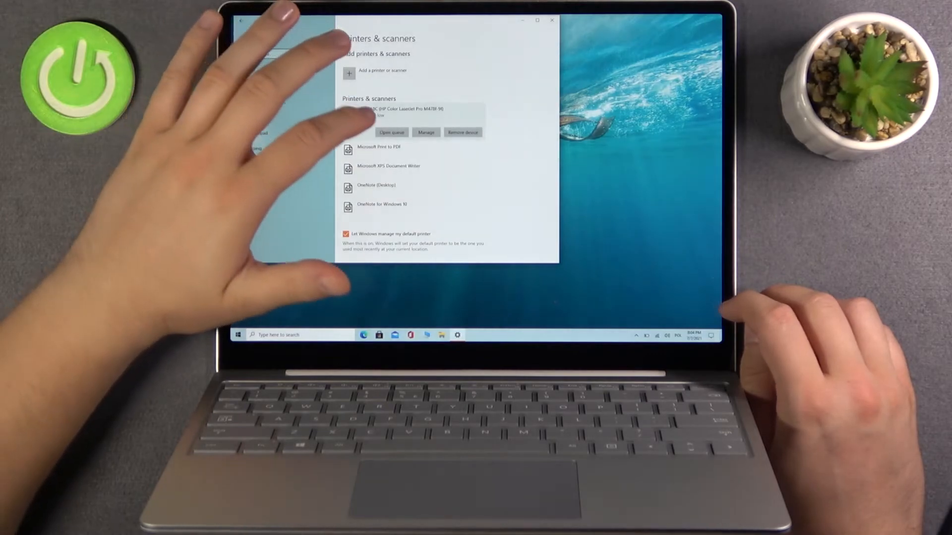